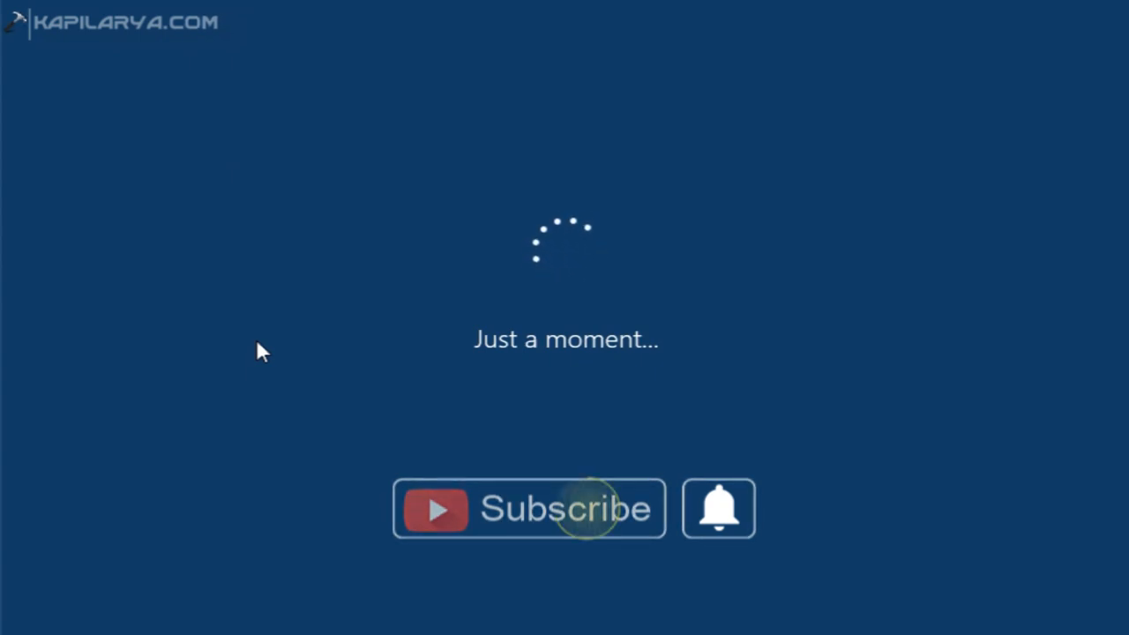
# Choose 'Remind me in 3 days' on the finish-setting-up-your-device screen.
pyautogui.click(529, 508)
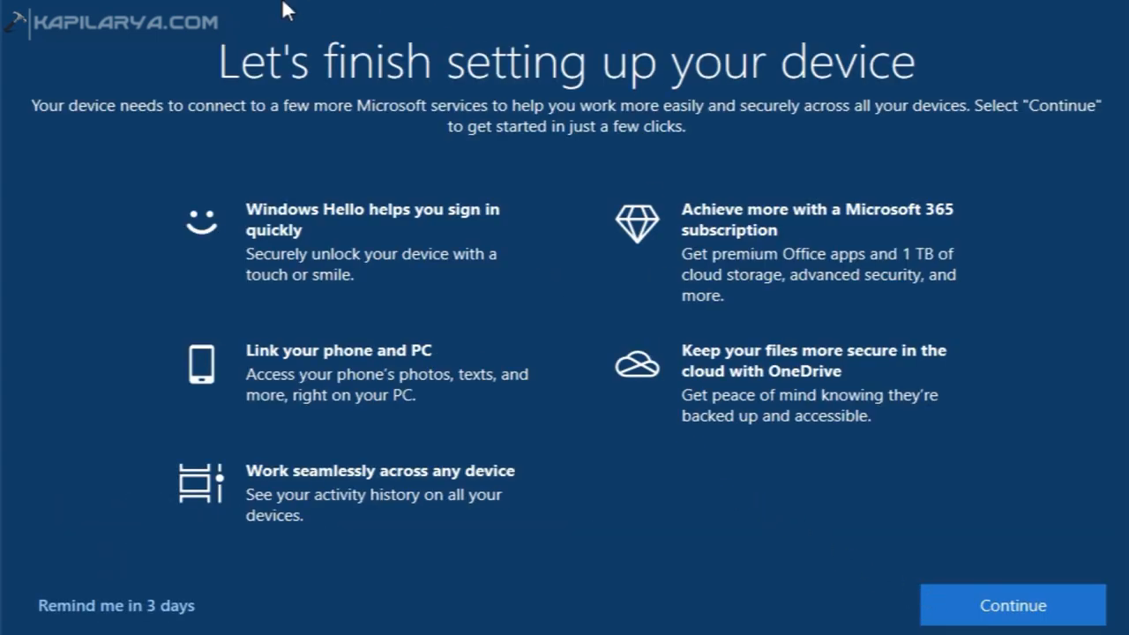
pyautogui.moveTo(921, 88)
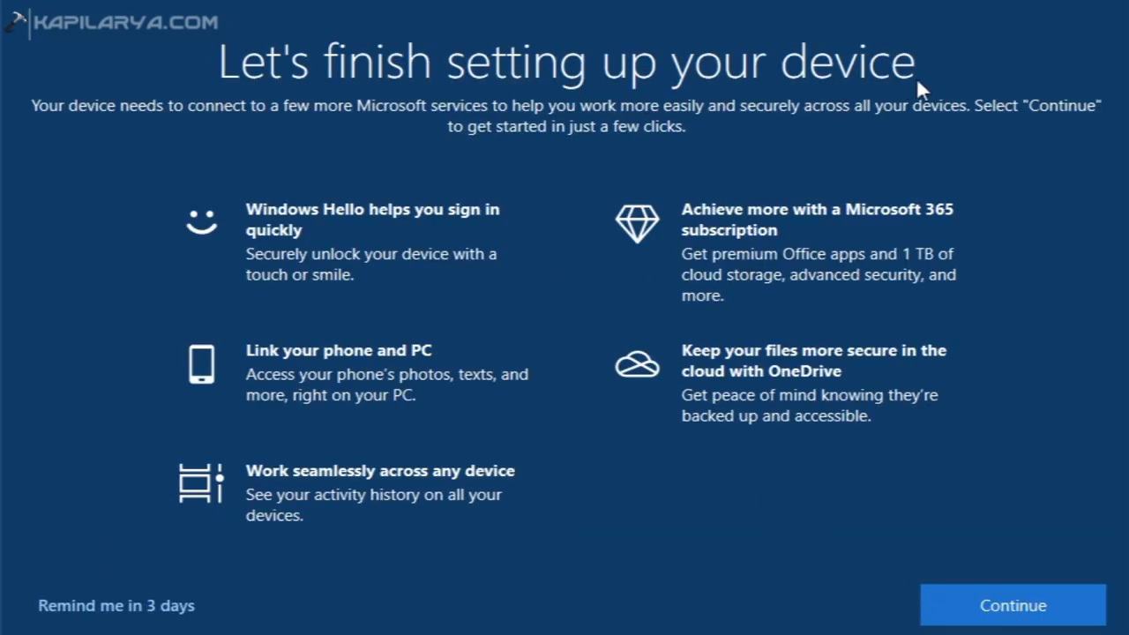
pyautogui.moveTo(105, 374)
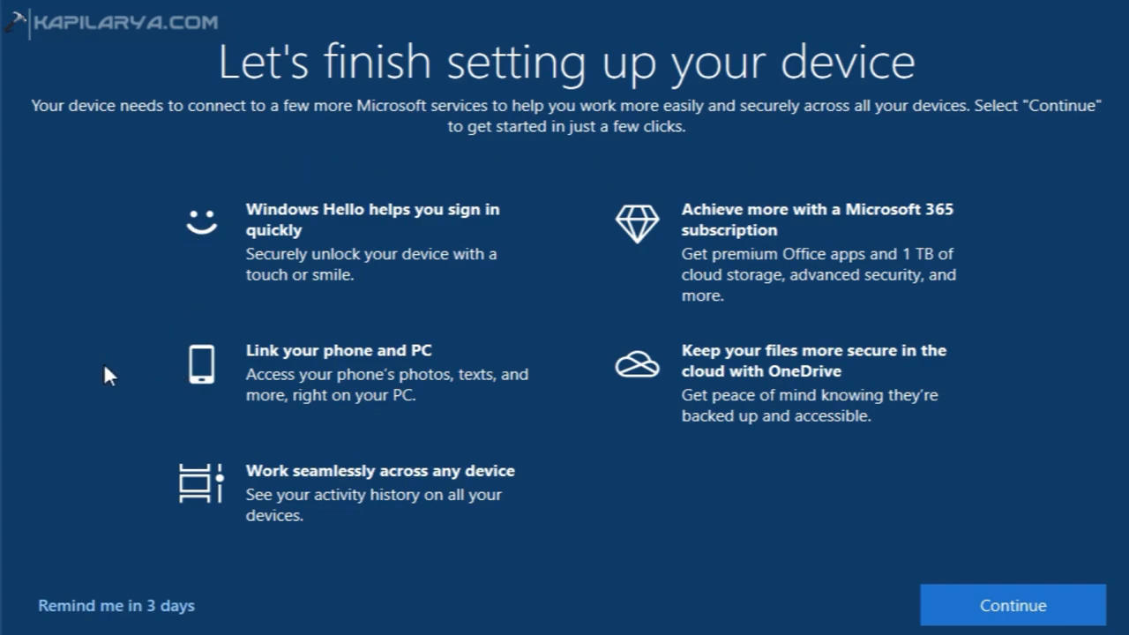
pyautogui.moveTo(173, 615)
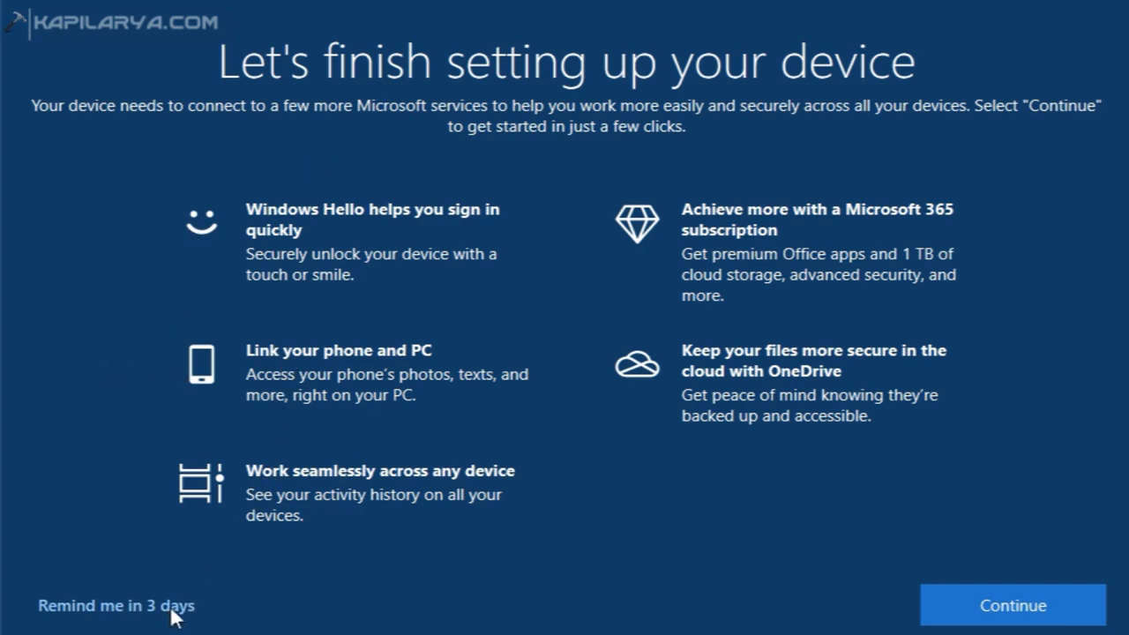
pyautogui.moveTo(192, 623)
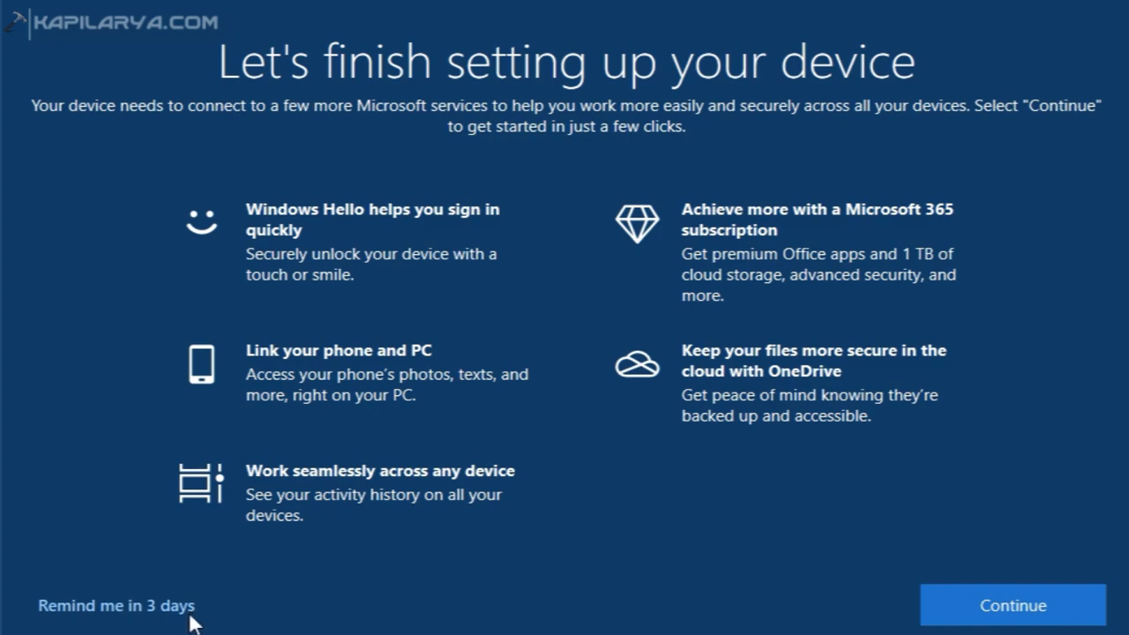
pyautogui.moveTo(956, 607)
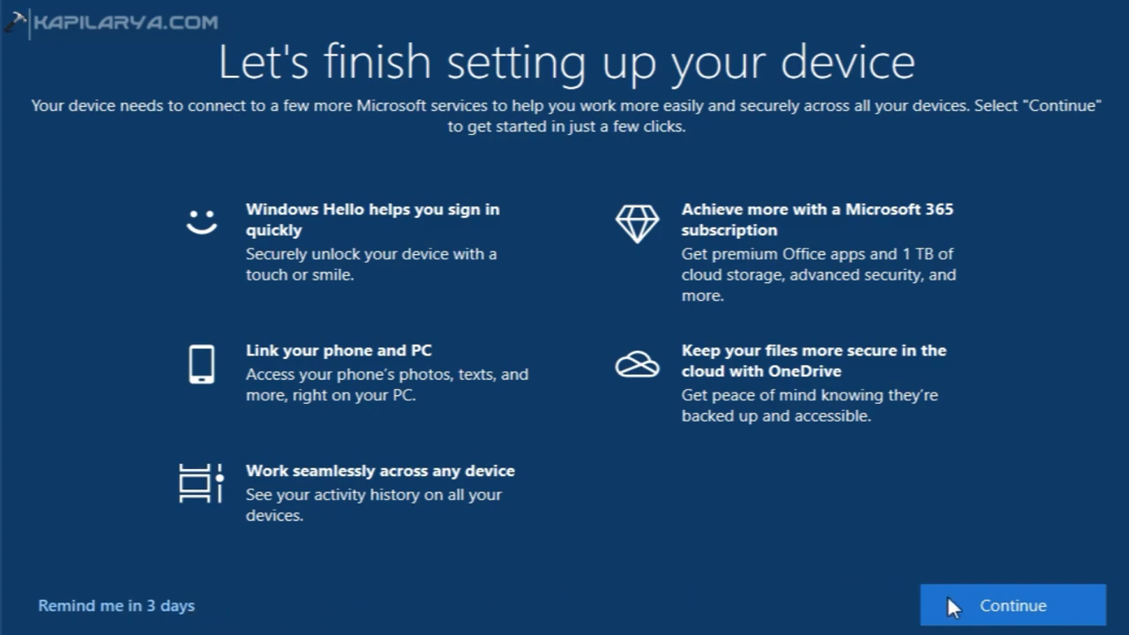
pyautogui.moveTo(424, 565)
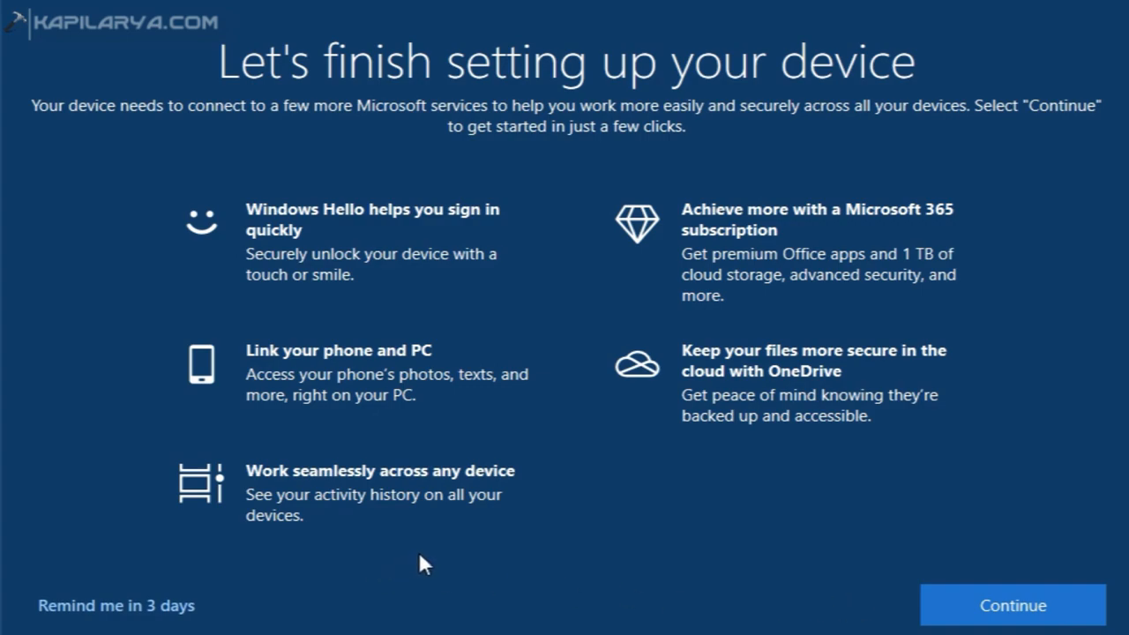
pyautogui.moveTo(434, 562)
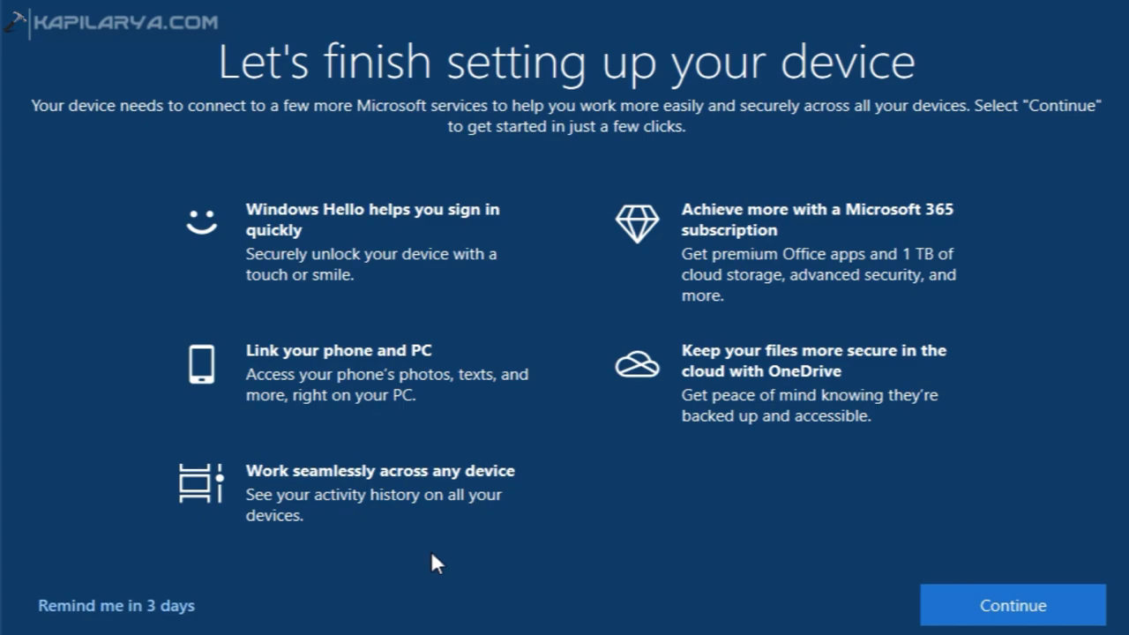
pyautogui.moveTo(363, 586)
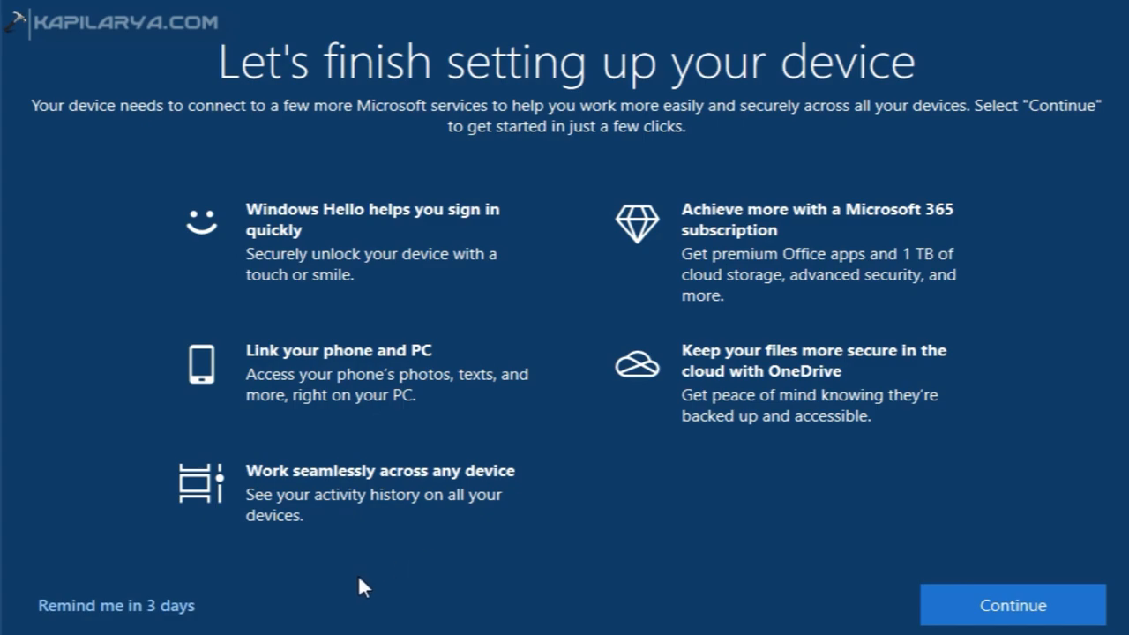
pyautogui.moveTo(115, 621)
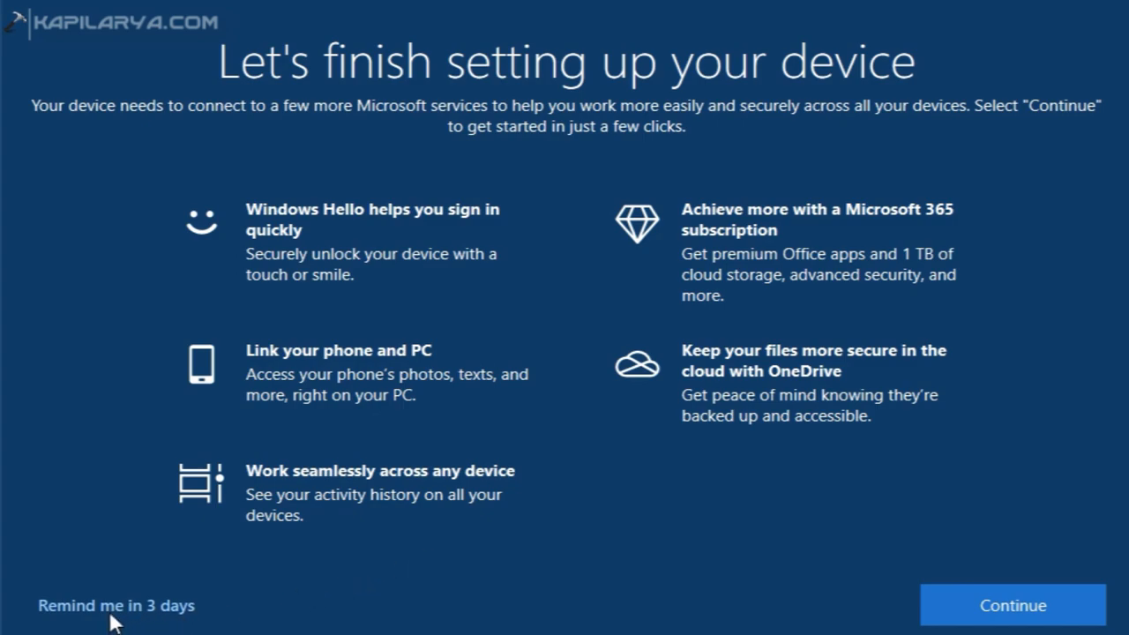
pyautogui.click(116, 606)
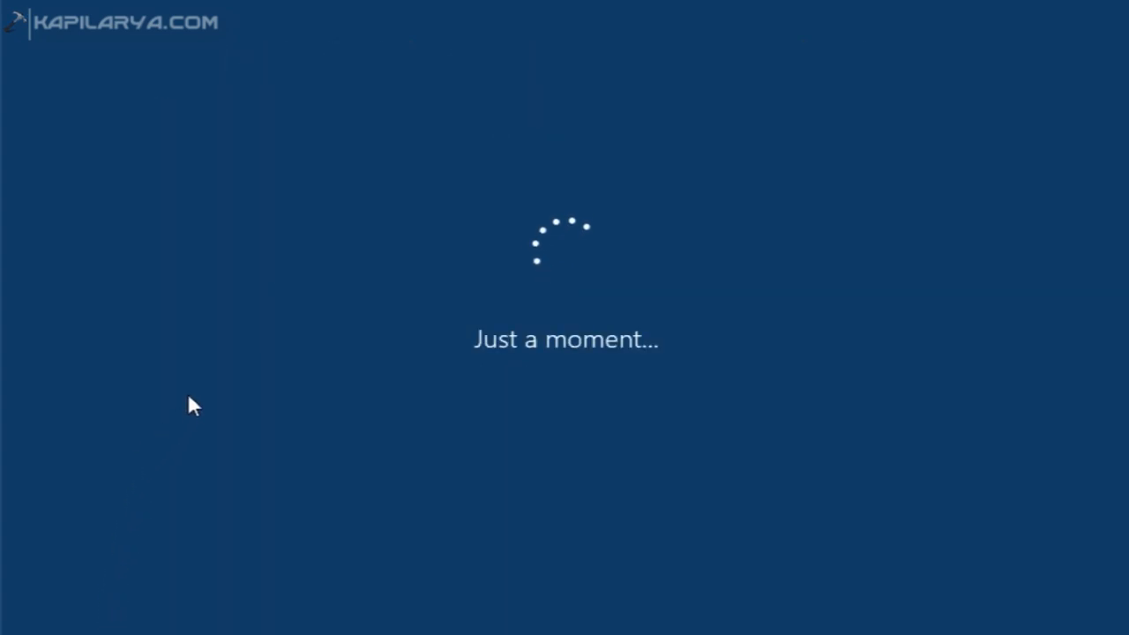
pyautogui.moveTo(261, 351)
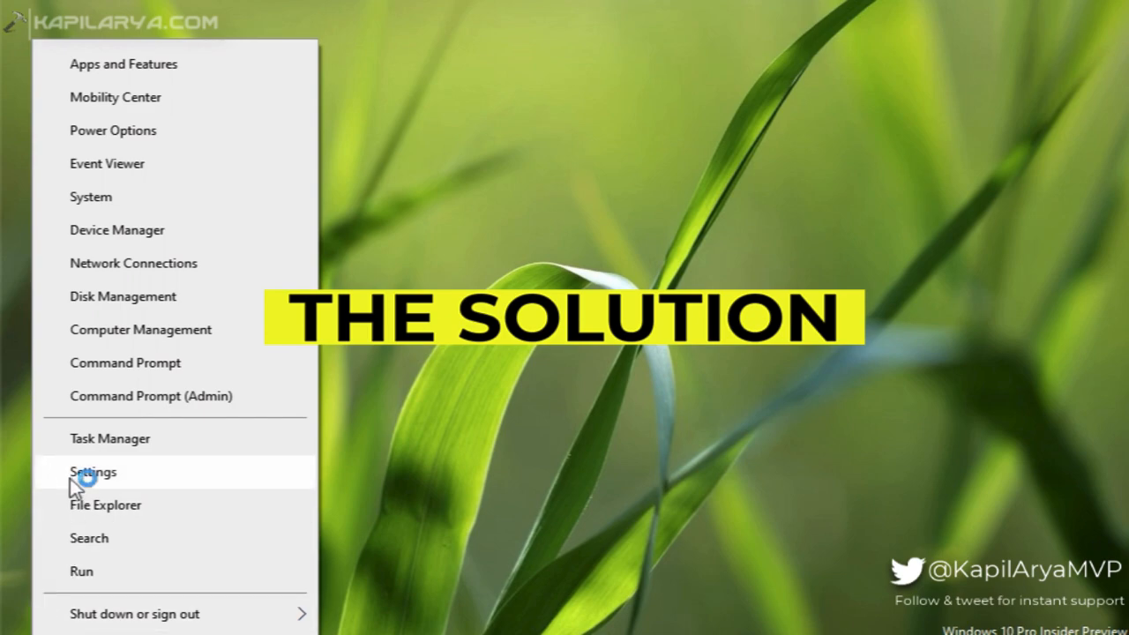
# Go from the Win+X menu into Settings and enter the System category.
pyautogui.click(92, 473)
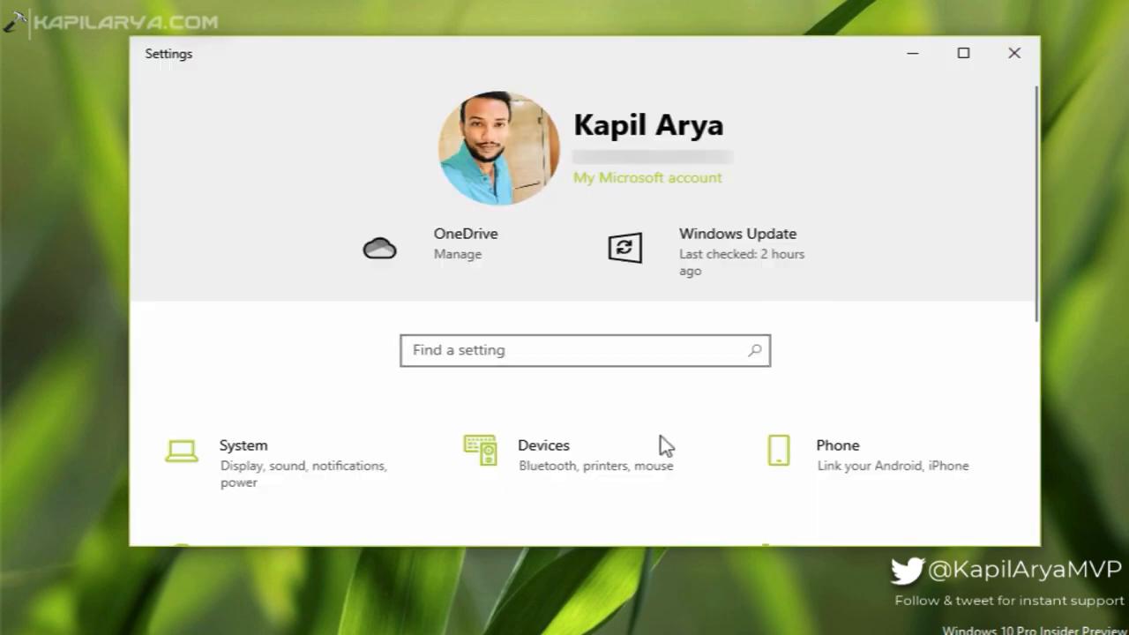
pyautogui.moveTo(309, 472)
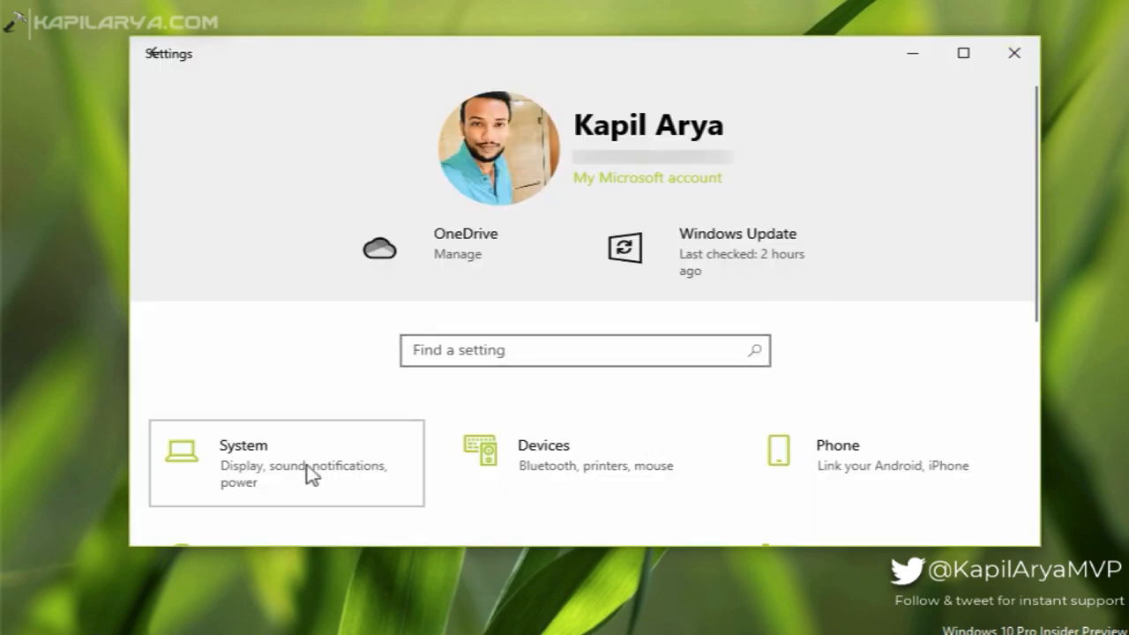
pyautogui.click(243, 444)
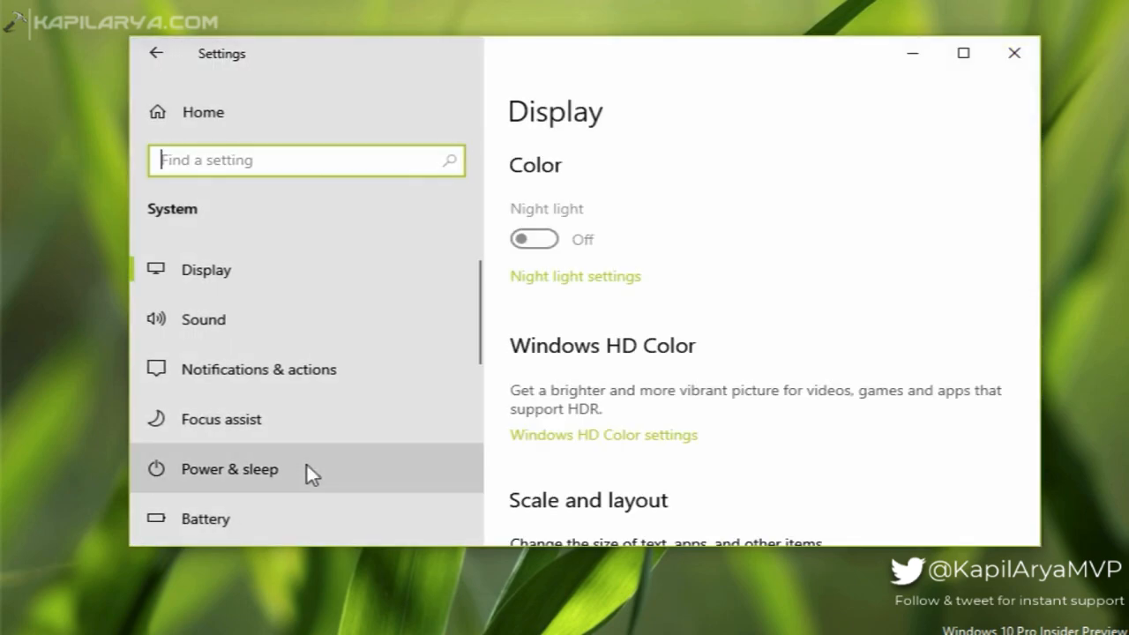
pyautogui.moveTo(303, 388)
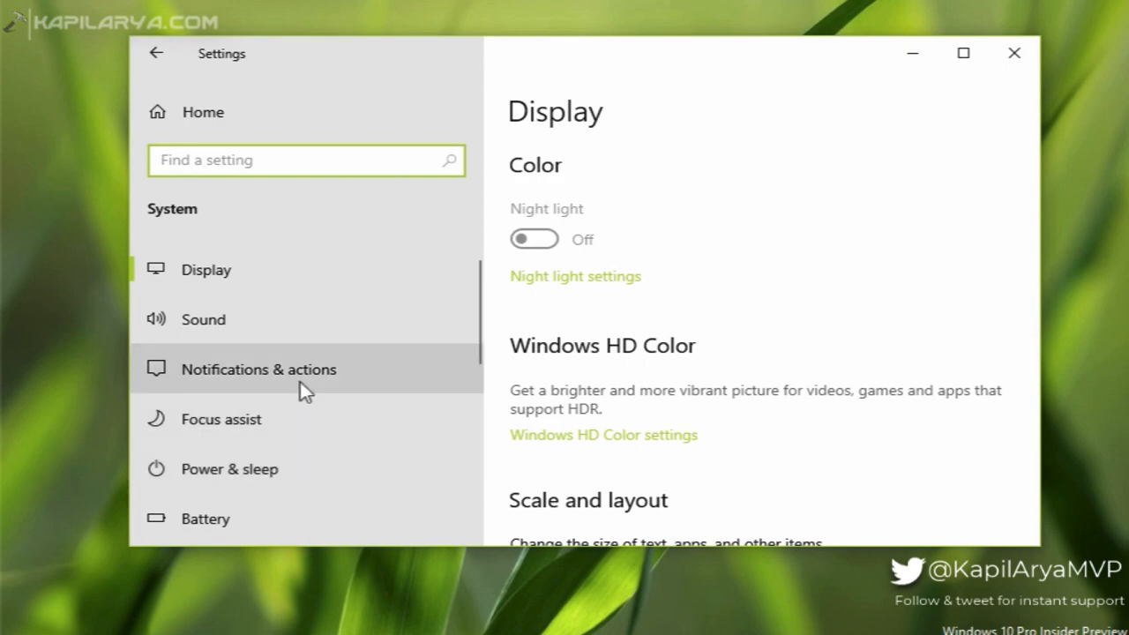
pyautogui.moveTo(698, 381)
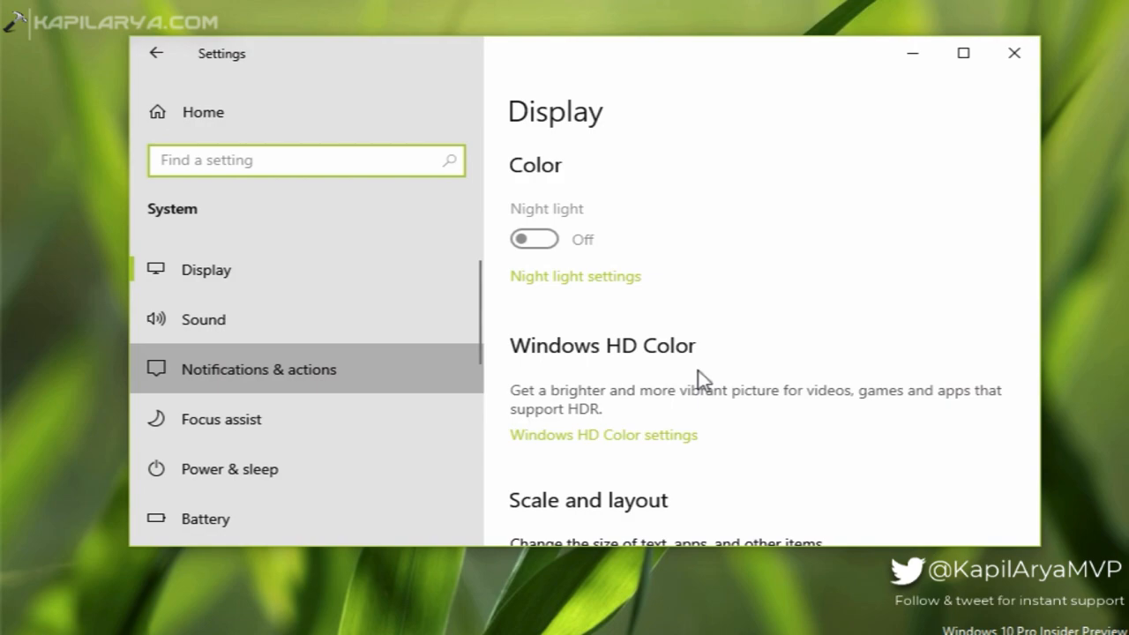
# In Notifications & actions, uncheck 'Suggest ways I can finish setting up my device'.
pyautogui.click(258, 369)
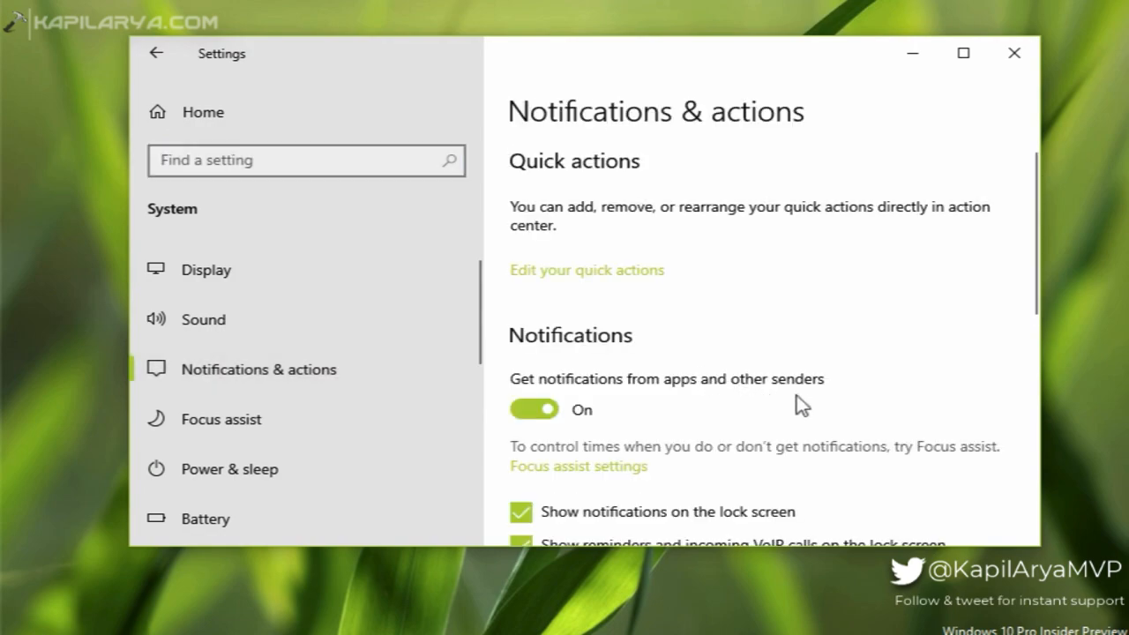
pyautogui.scroll(-3)
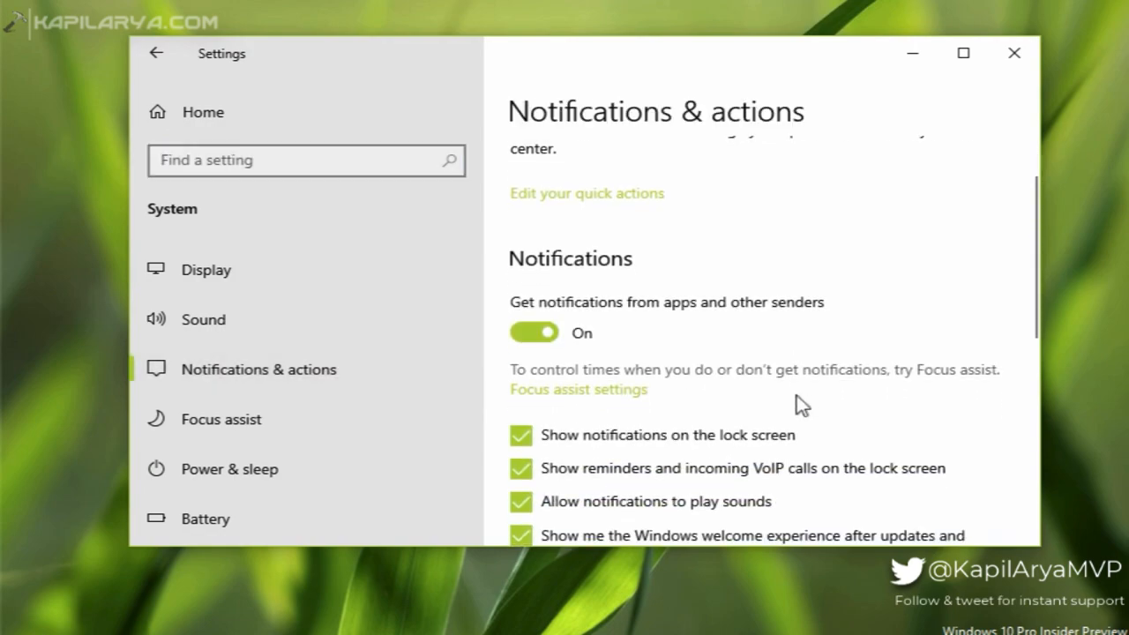
pyautogui.scroll(-3)
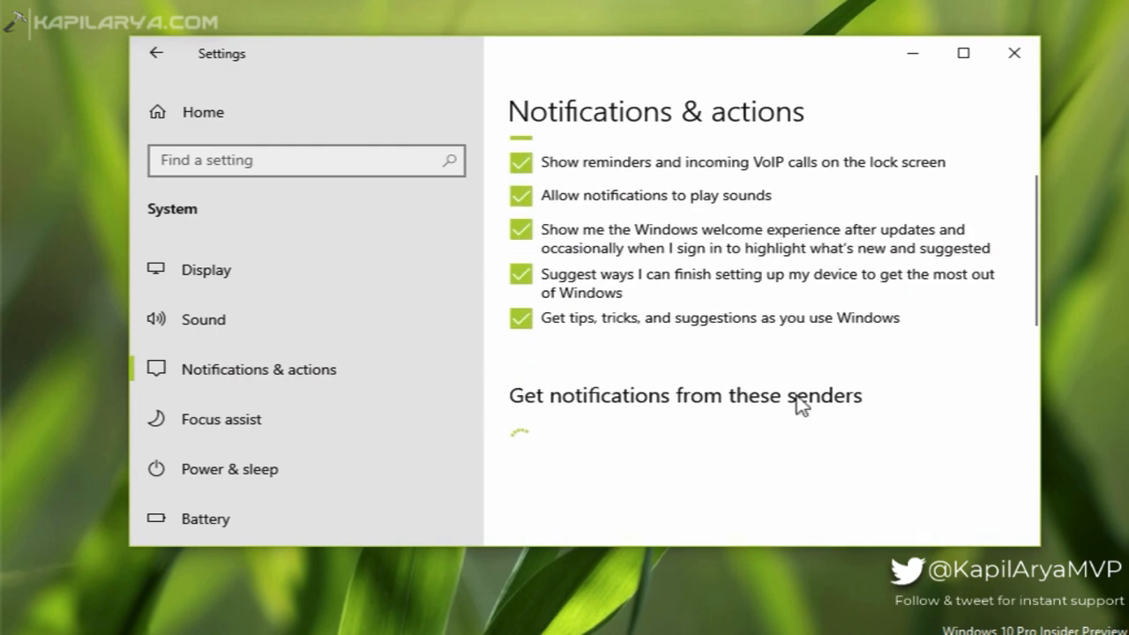
pyautogui.moveTo(656, 351)
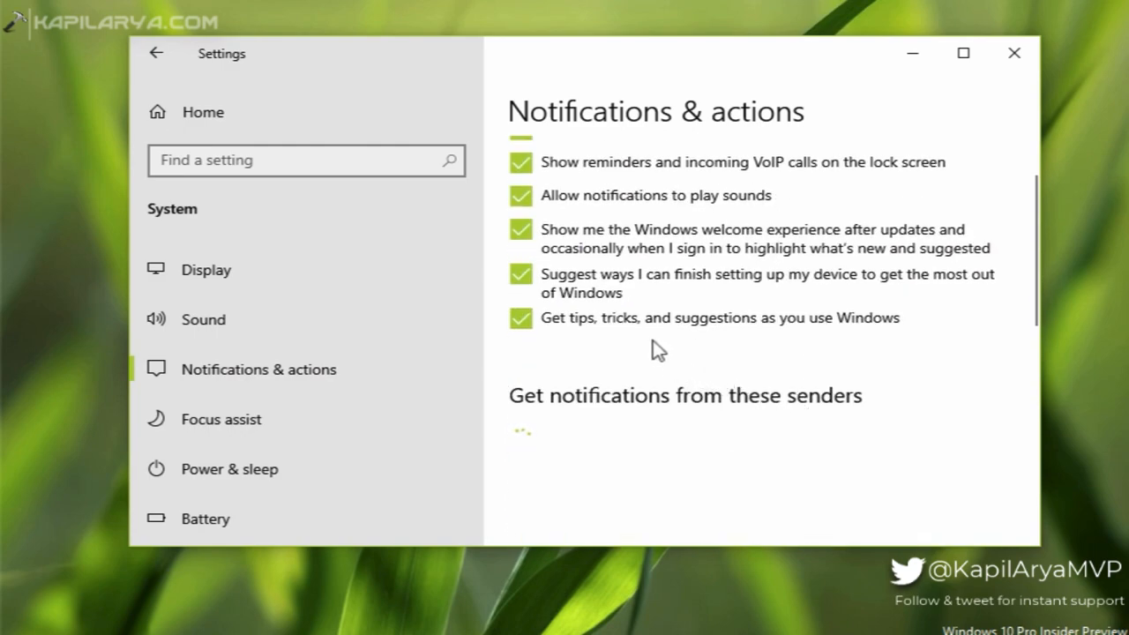
pyautogui.click(520, 275)
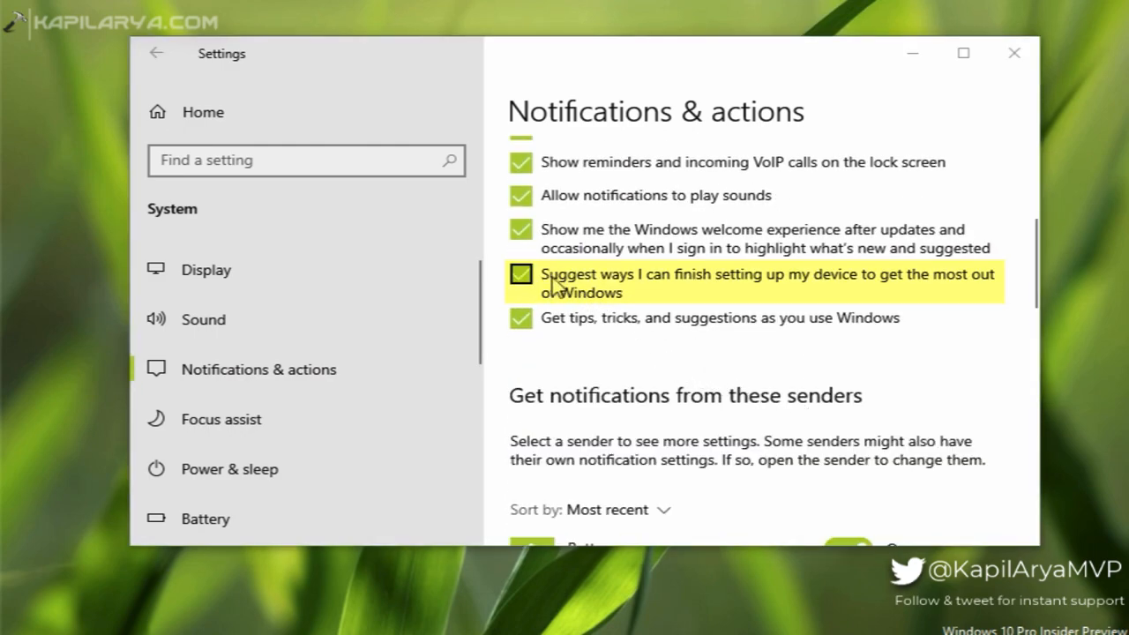
pyautogui.click(520, 274)
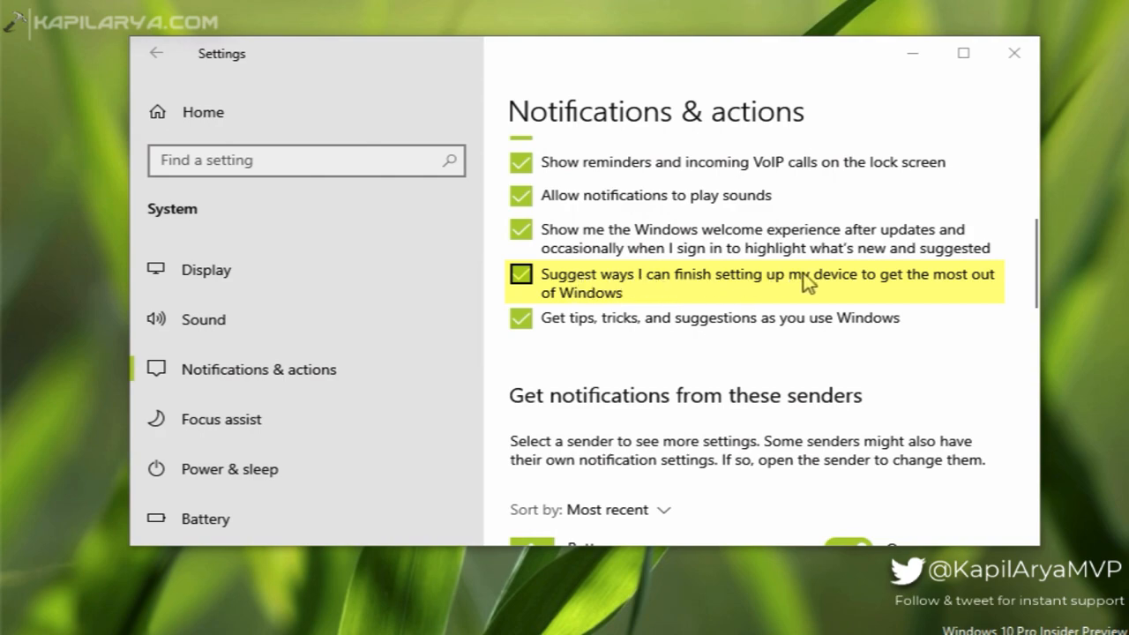
pyautogui.click(520, 273)
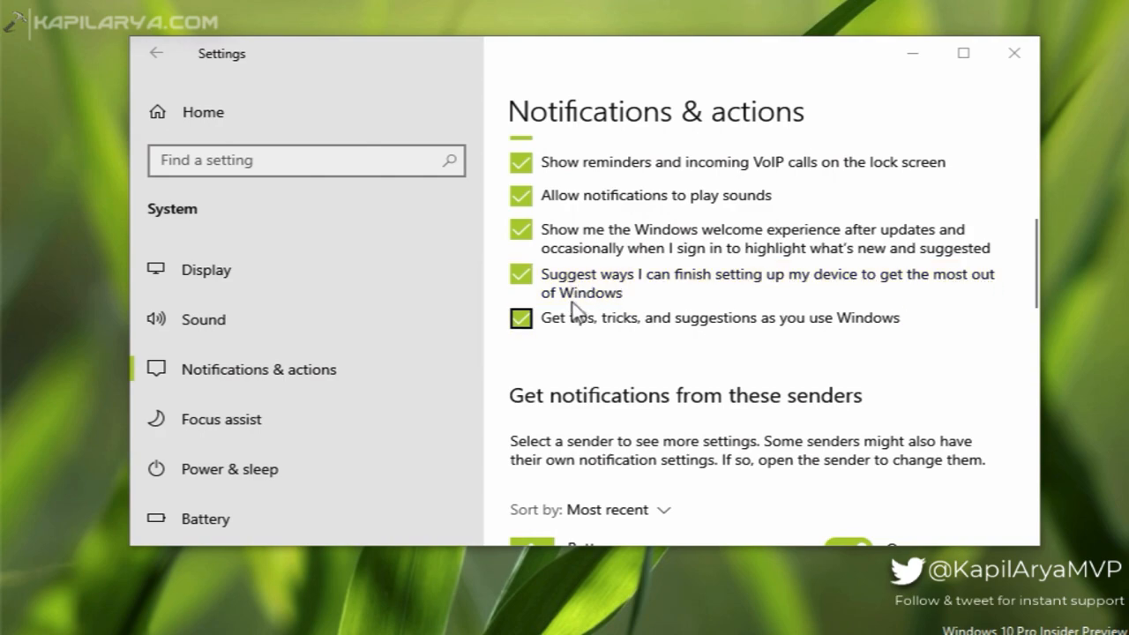
pyautogui.click(521, 275)
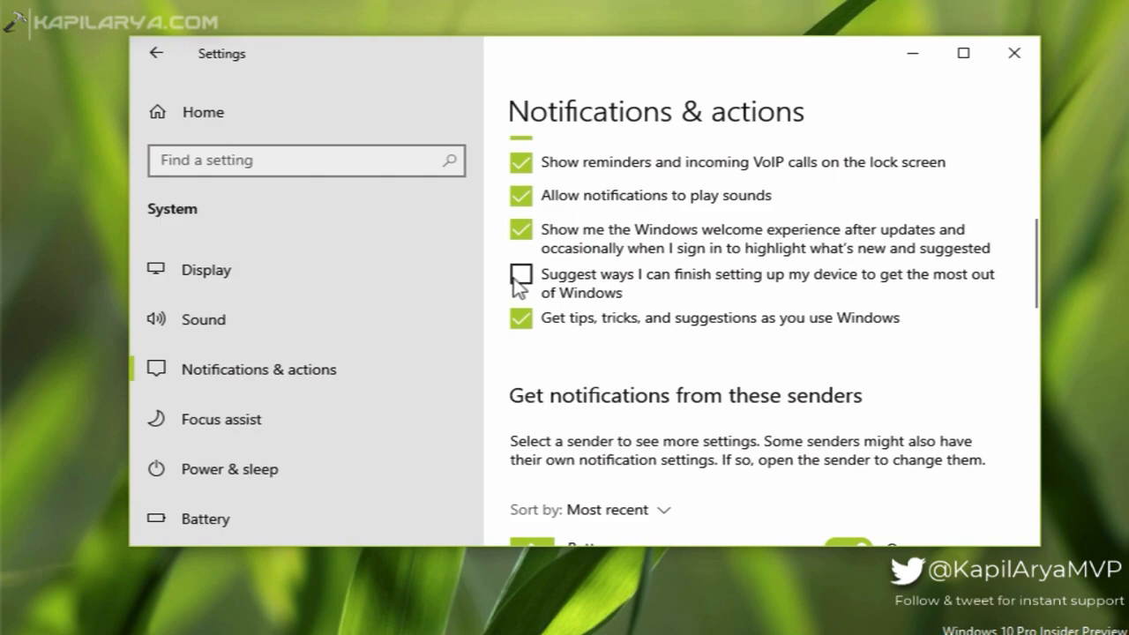
pyautogui.click(522, 275)
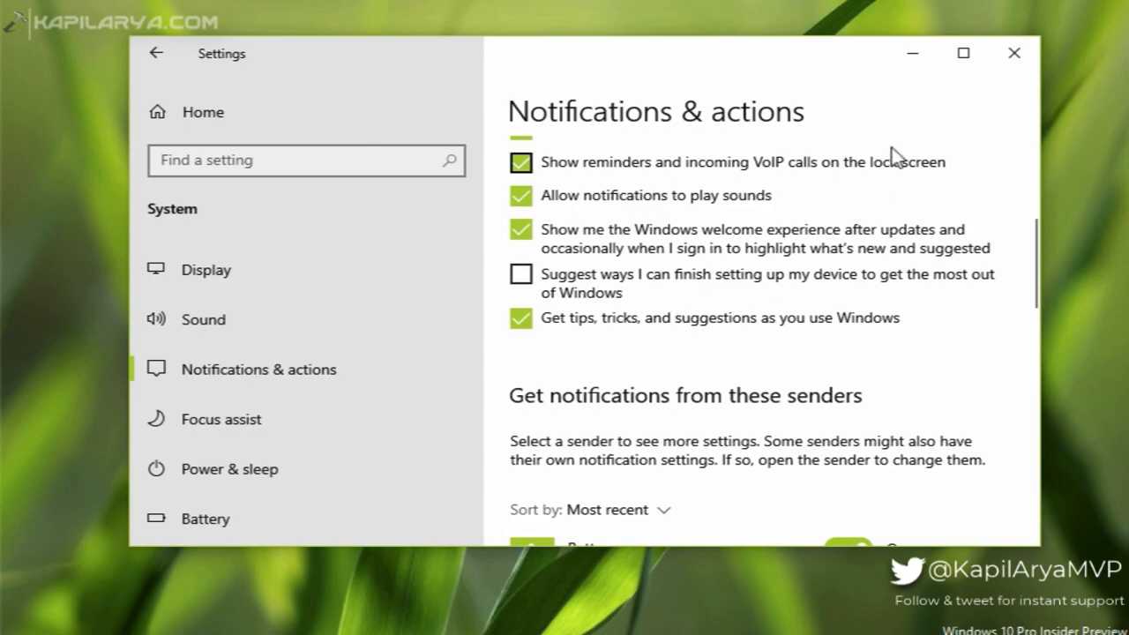
# Run regedit from the Run box and approve the UAC prompt.
pyautogui.write('regedit')
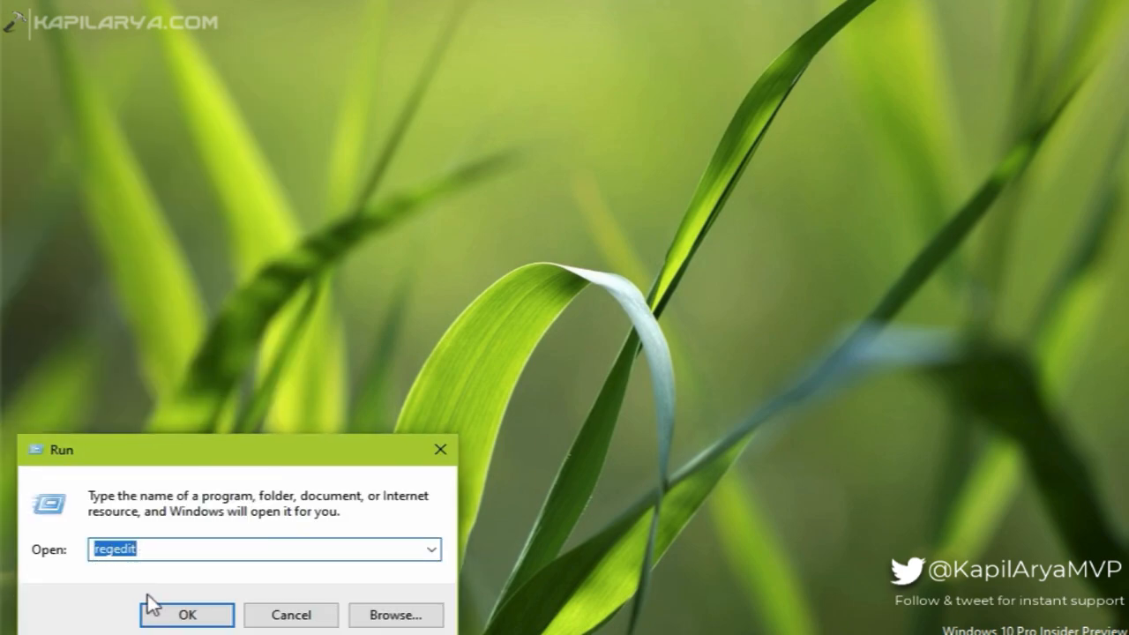
pyautogui.click(187, 613)
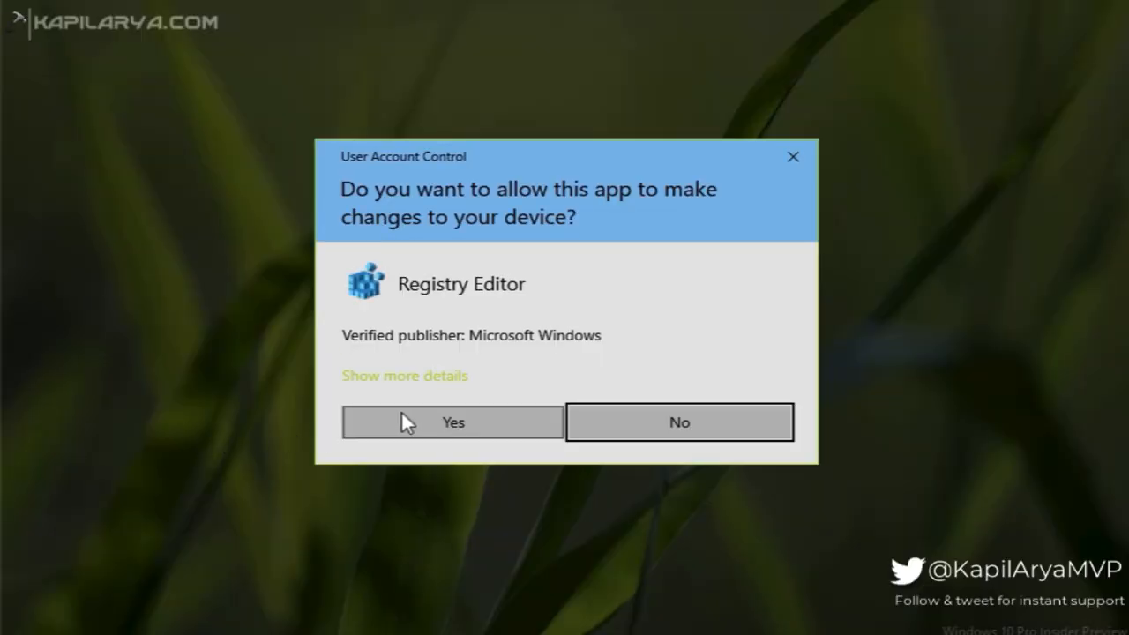
pyautogui.click(452, 421)
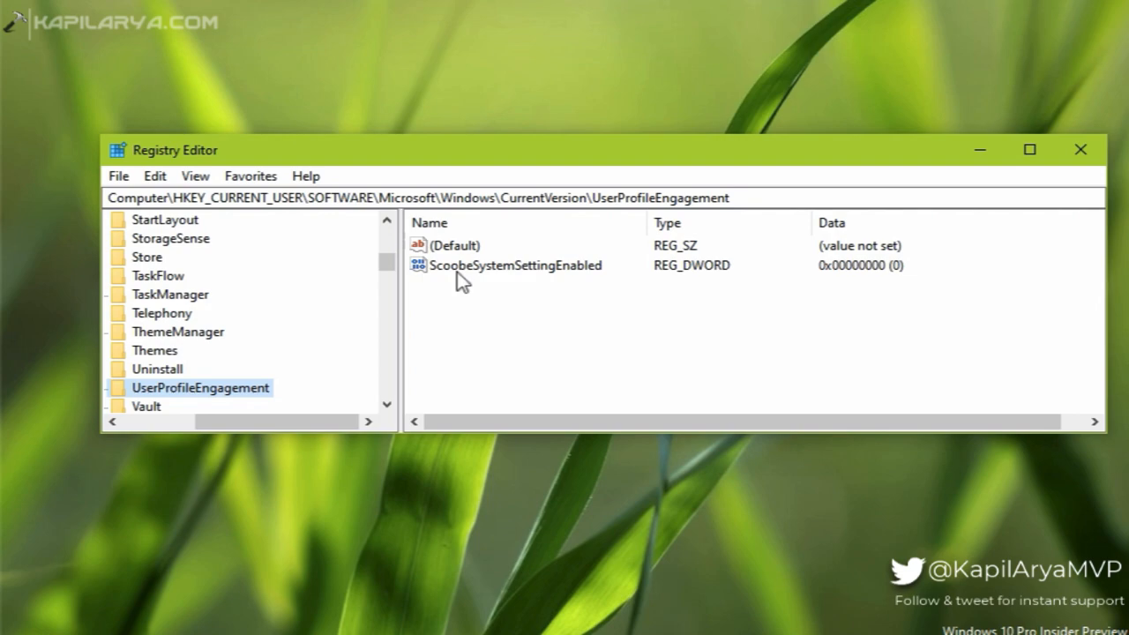
pyautogui.moveTo(473, 280)
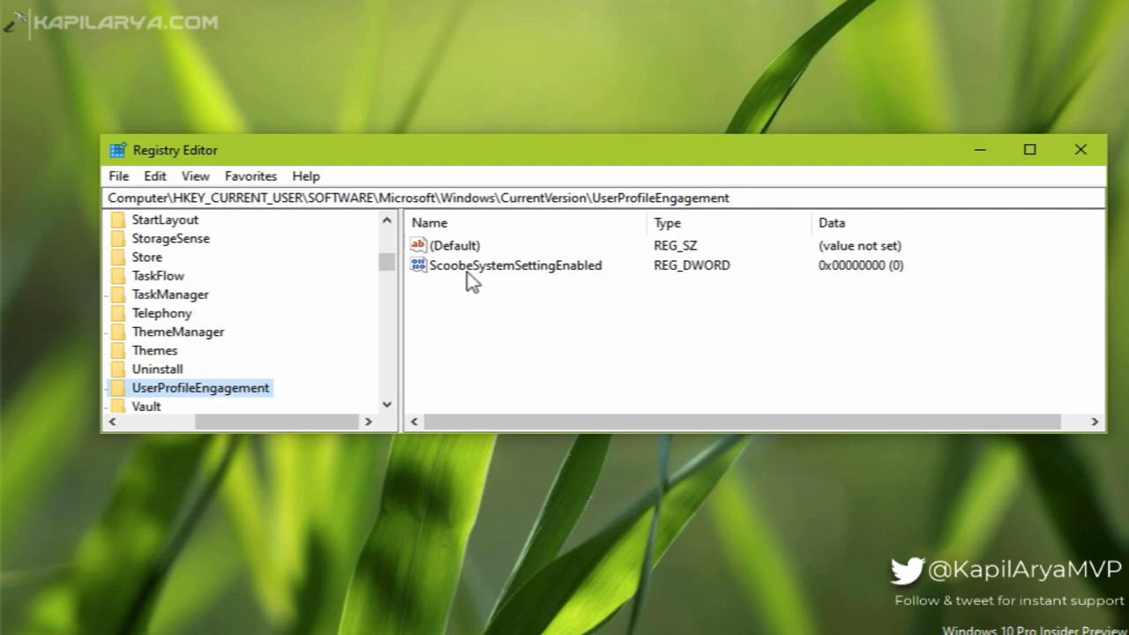
pyautogui.moveTo(589, 280)
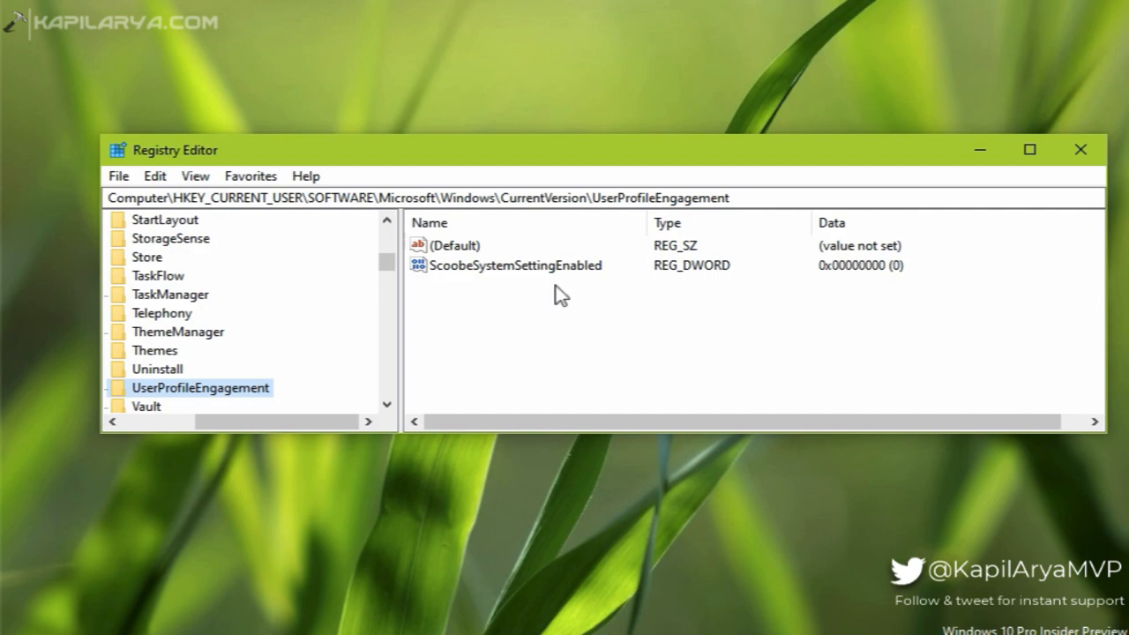
# Select ScoobeSystemSettingEnabled under UserProfileEngagement, confirming its value is 0.
pyautogui.click(455, 245)
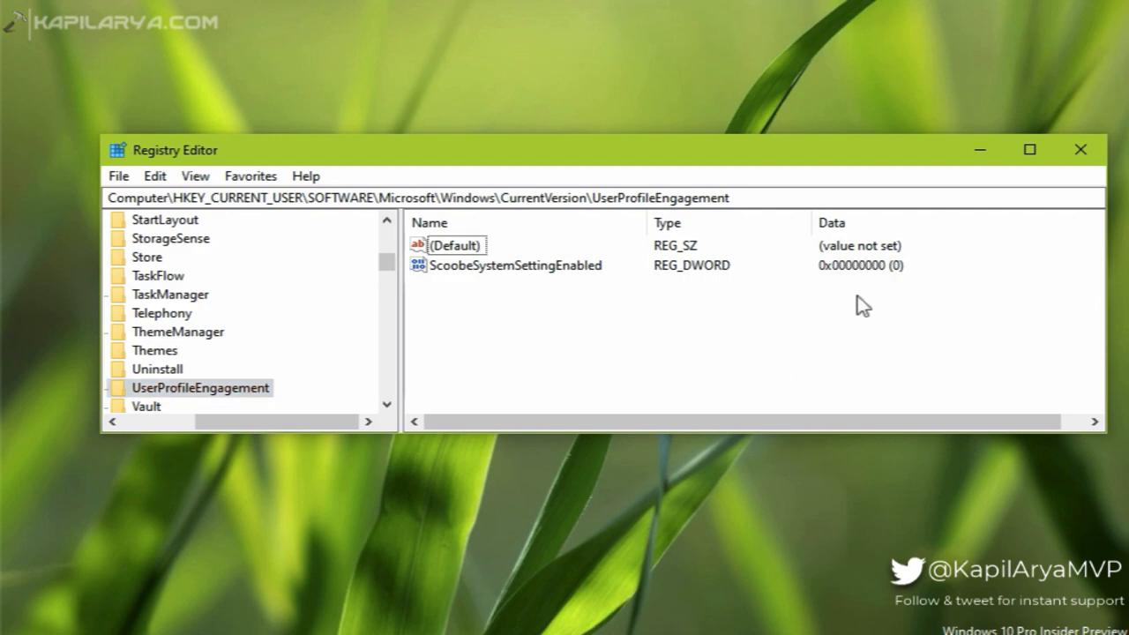
pyautogui.moveTo(855, 331)
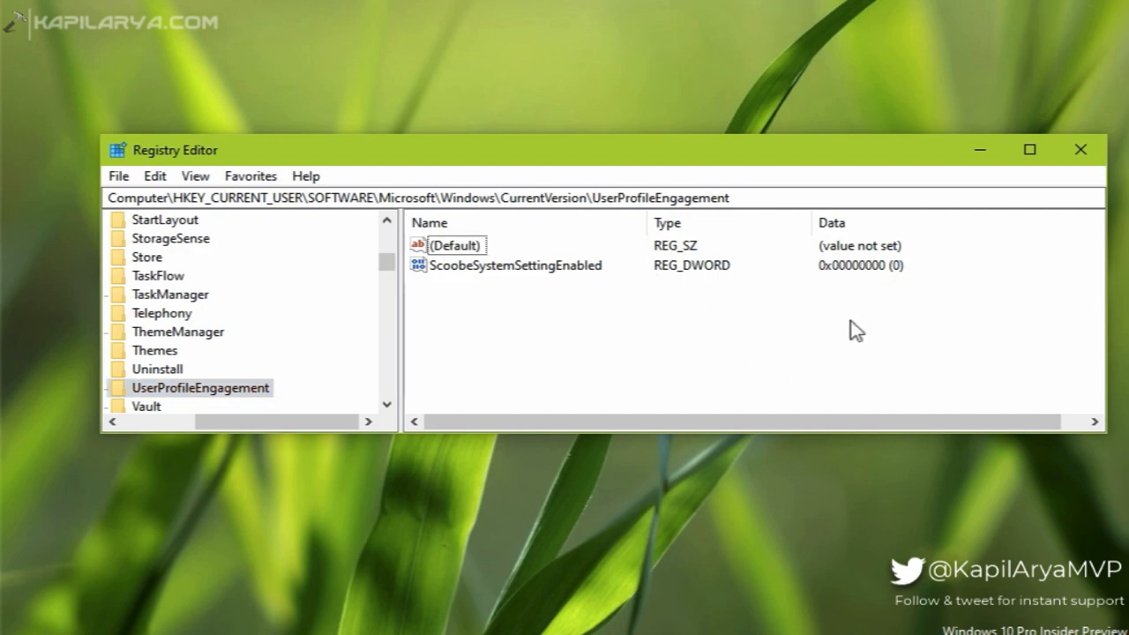
pyautogui.moveTo(886, 353)
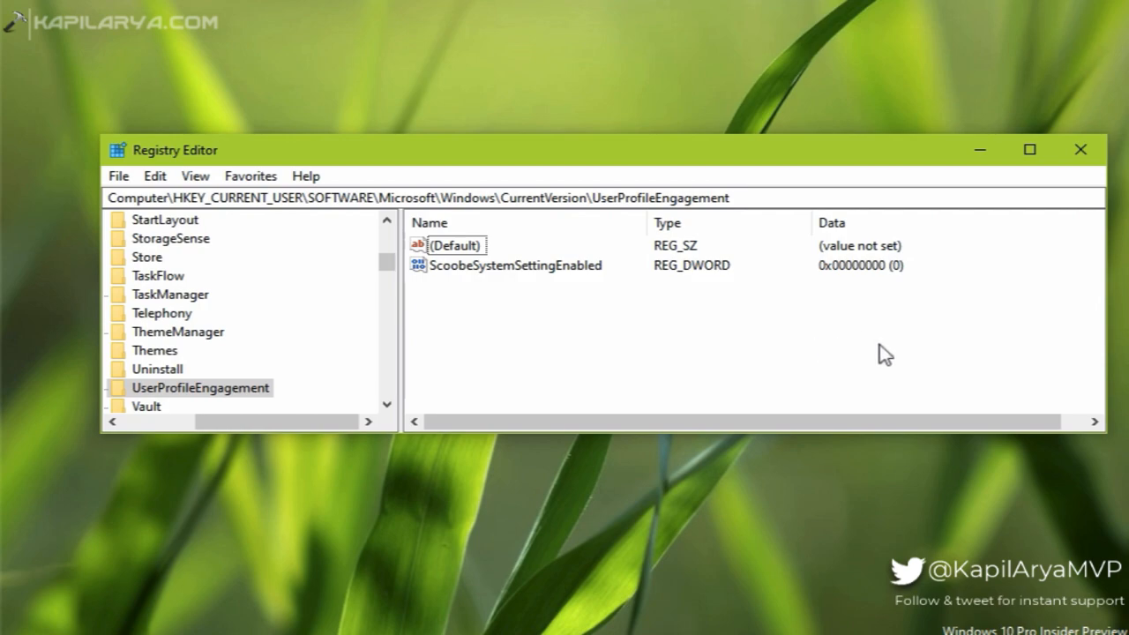
pyautogui.moveTo(836, 339)
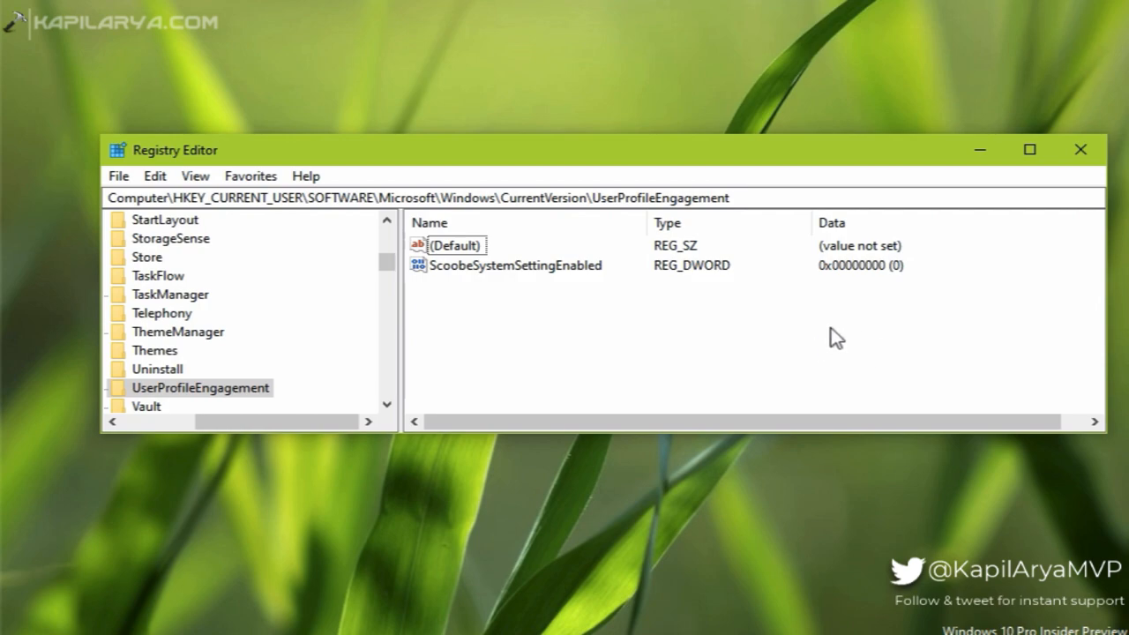